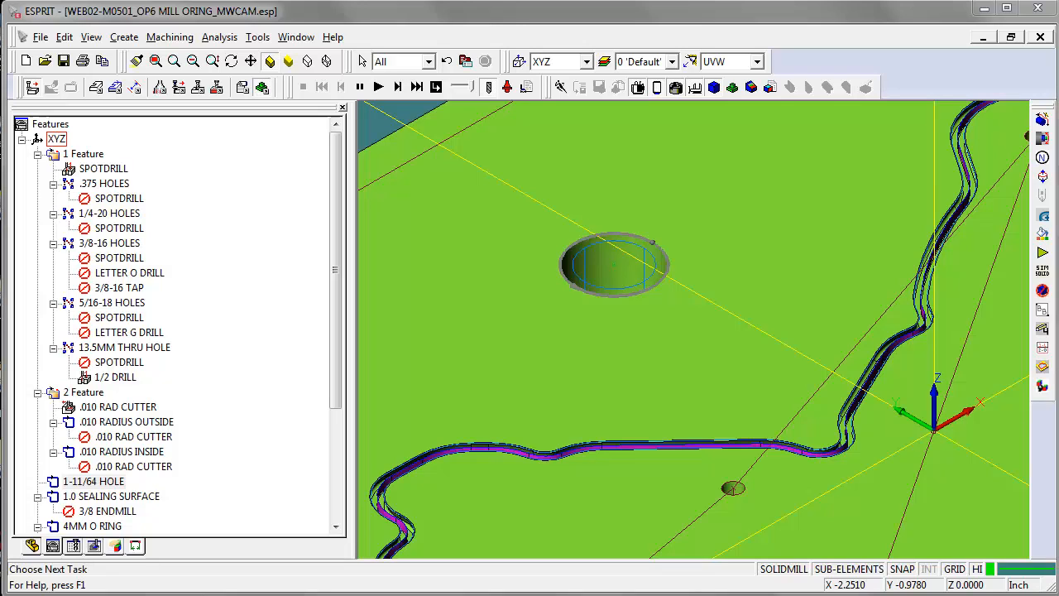
mouse_move(716, 239)
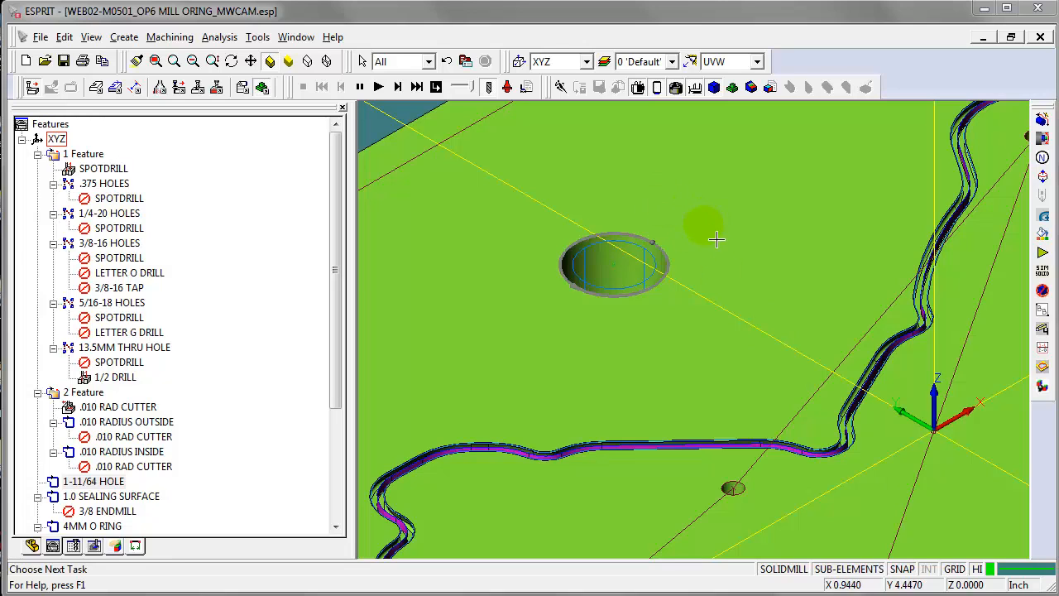
mouse_move(641, 252)
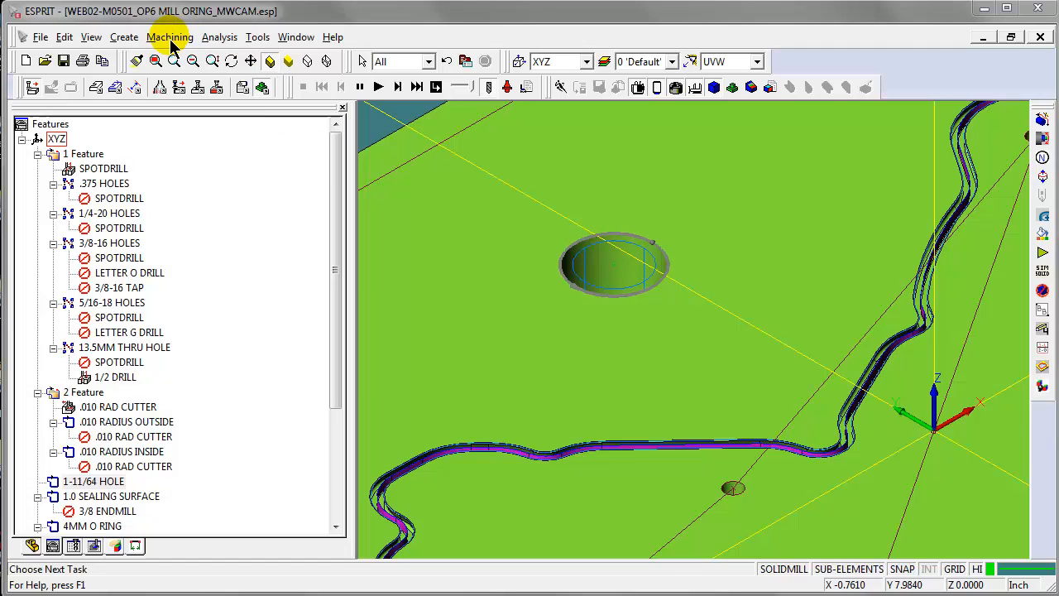
mouse_move(368, 108)
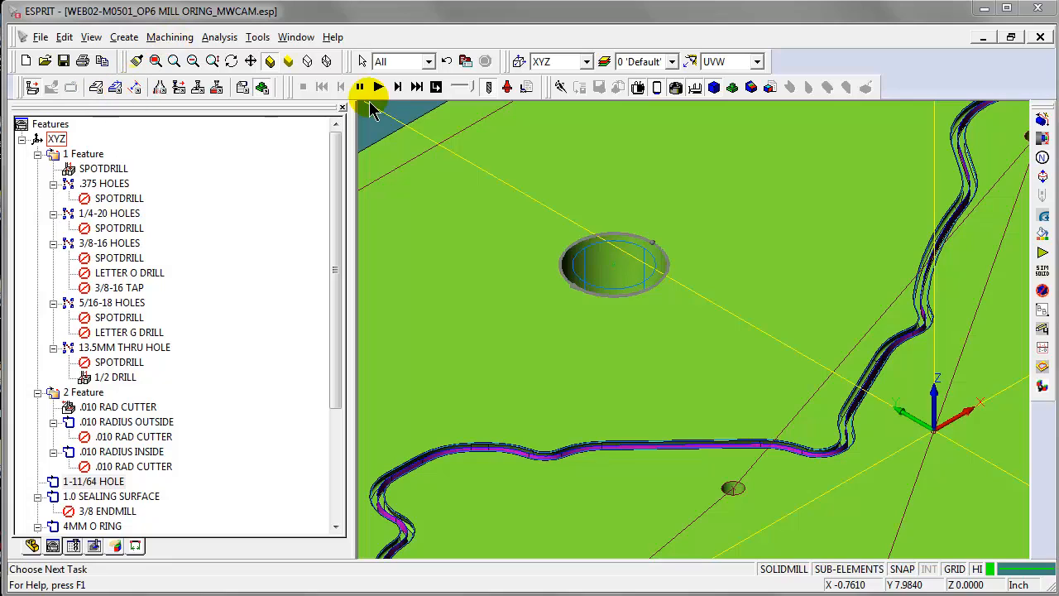
mouse_move(645, 246)
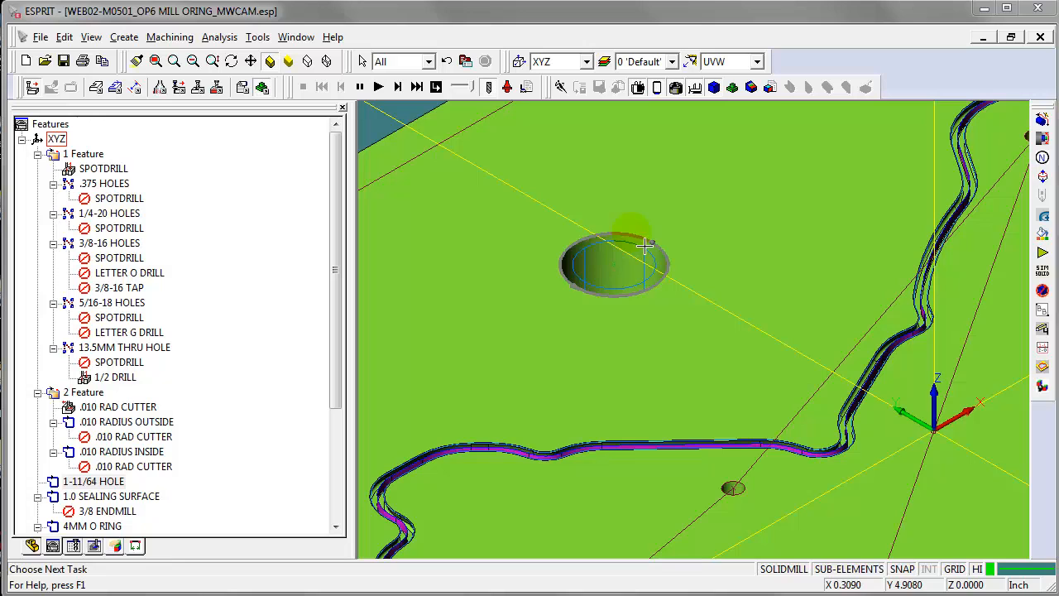
mouse_move(257, 36)
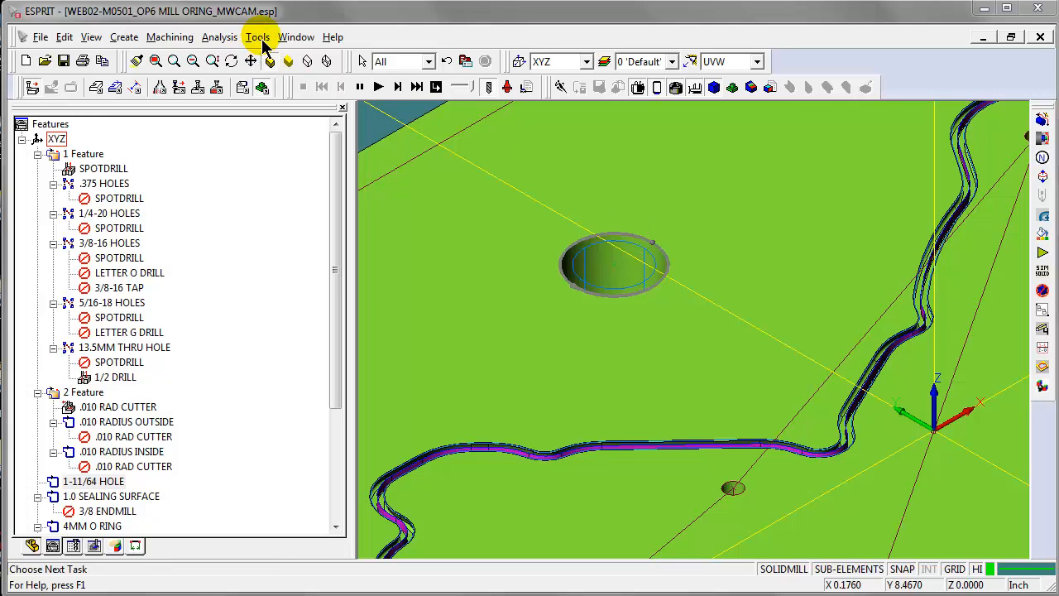
Open Tools > Customize and select Machining:SolidMill Traditional:Spiraling on Shortcut Keys
click(257, 36)
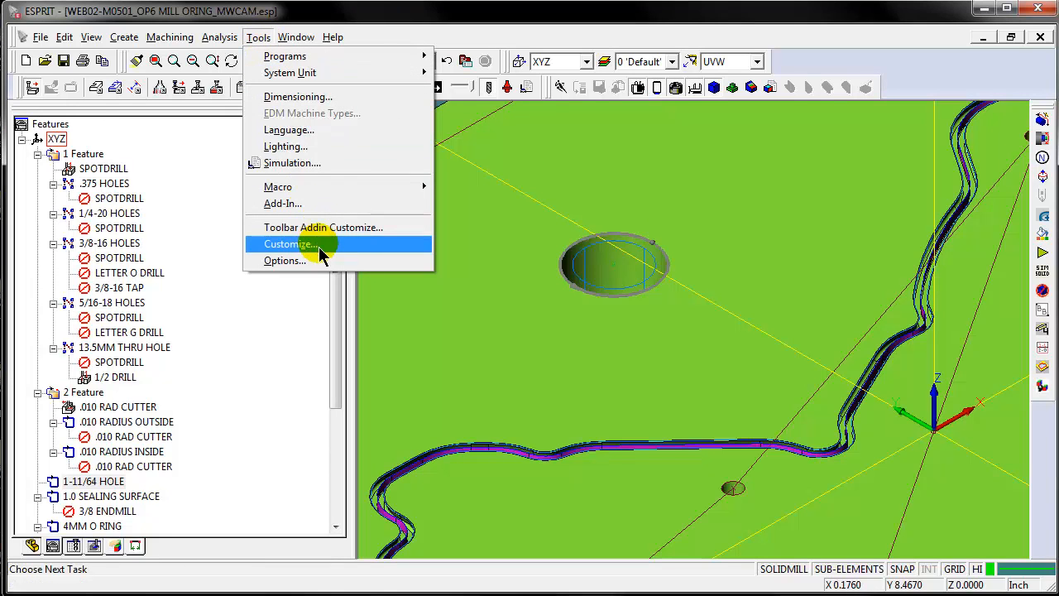
click(289, 243)
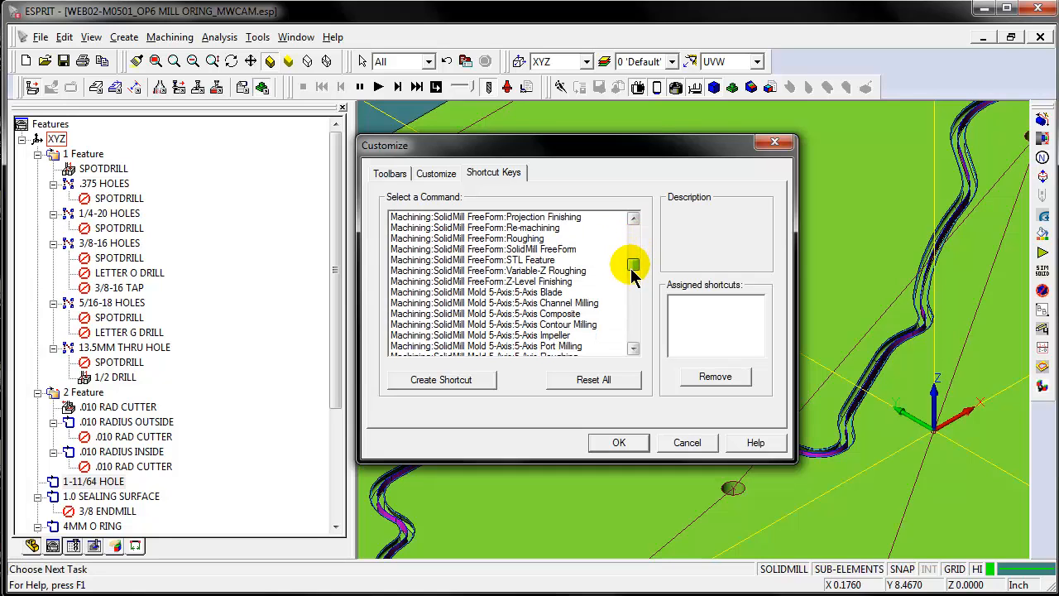
scroll(down, 3)
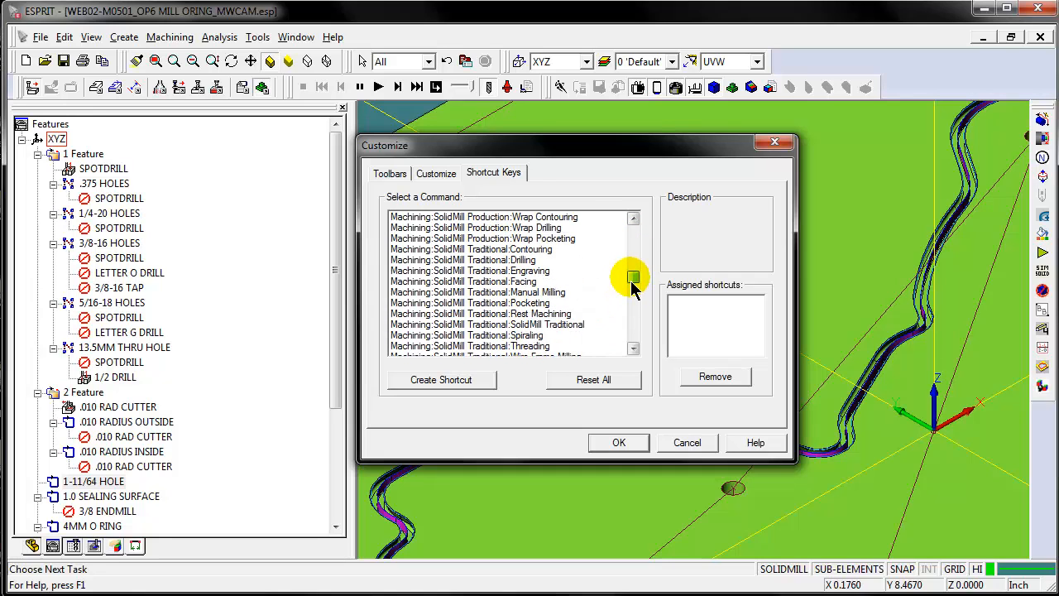
click(488, 312)
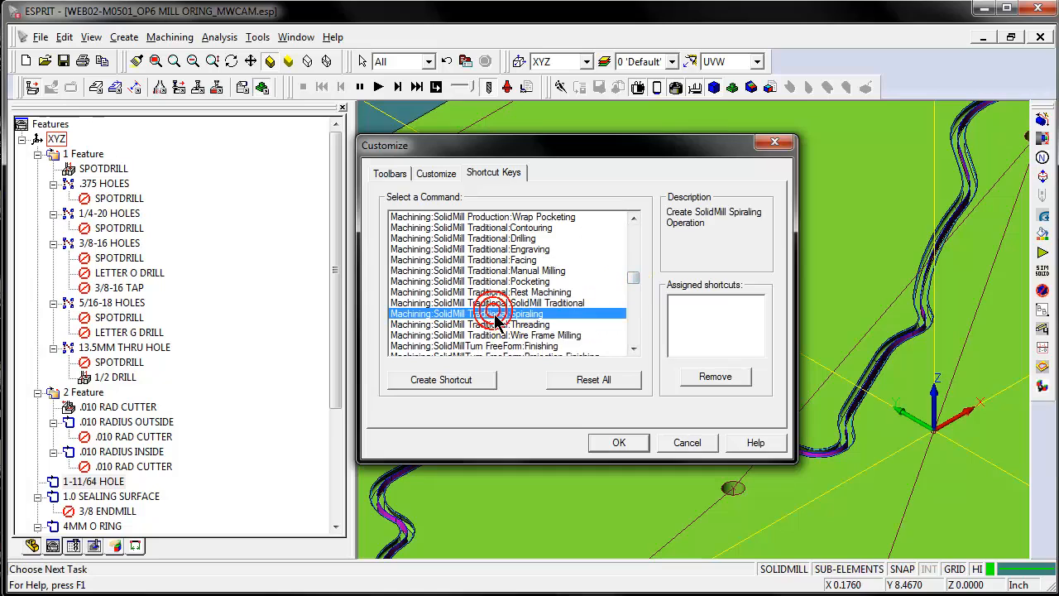
Assign Ctrl+Alt+S to SolidMill Traditional Spiraling and close Customize
click(440, 379)
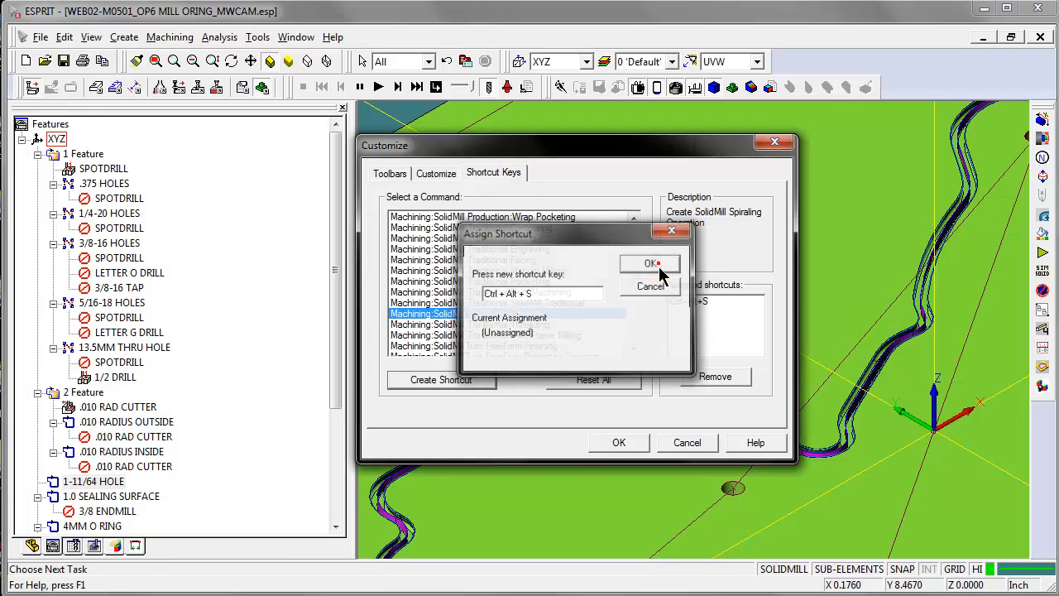
click(651, 263)
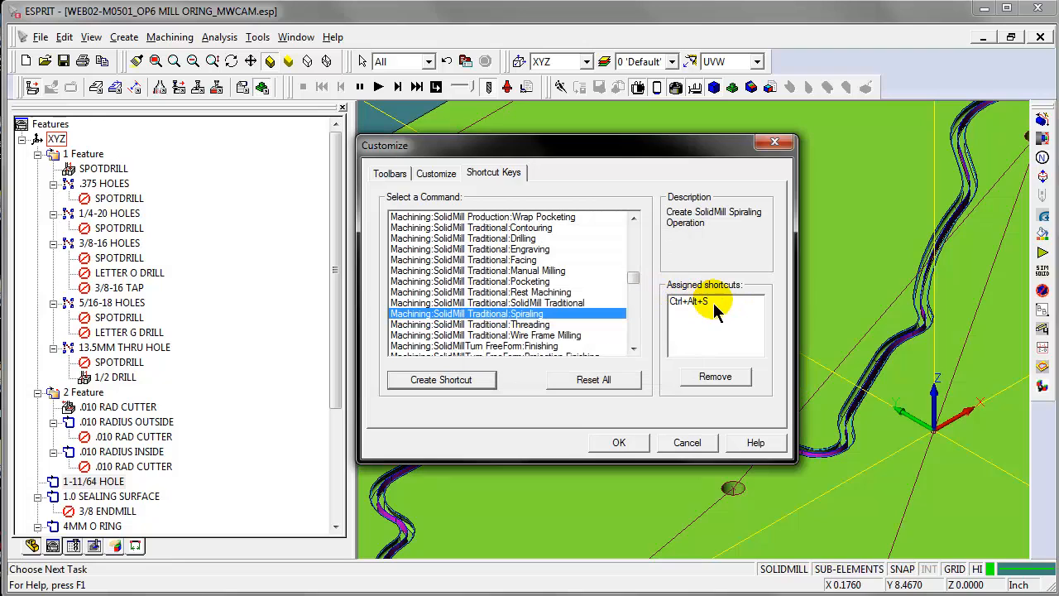
mouse_move(617, 443)
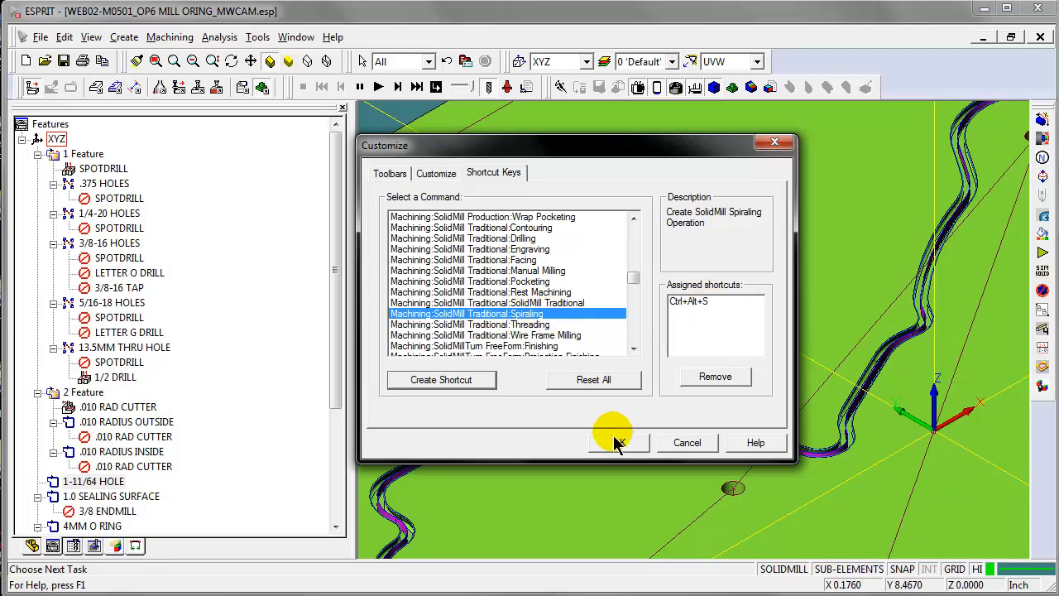
click(619, 442)
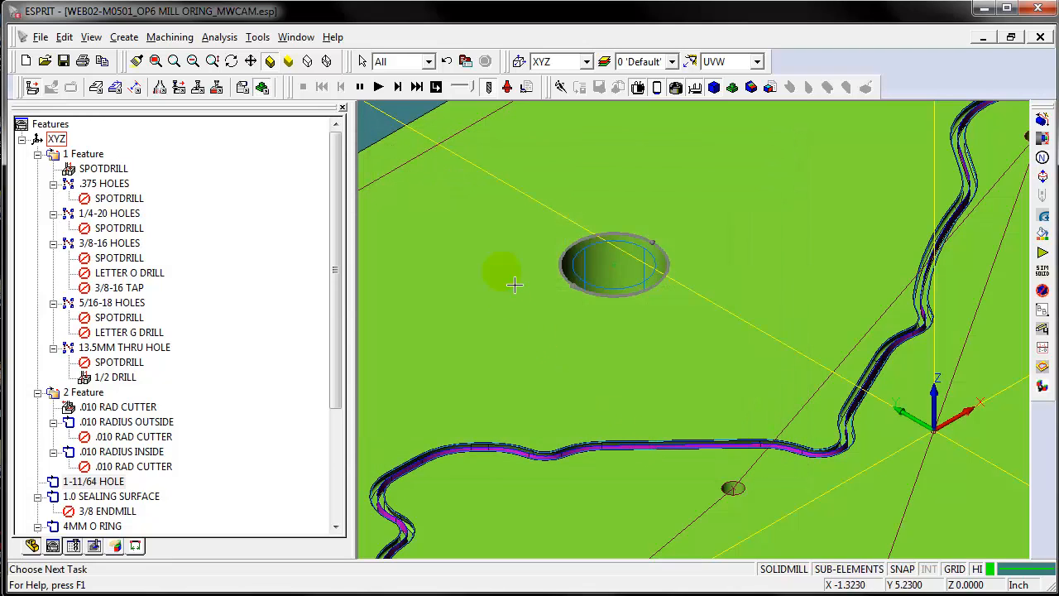
mouse_move(625, 279)
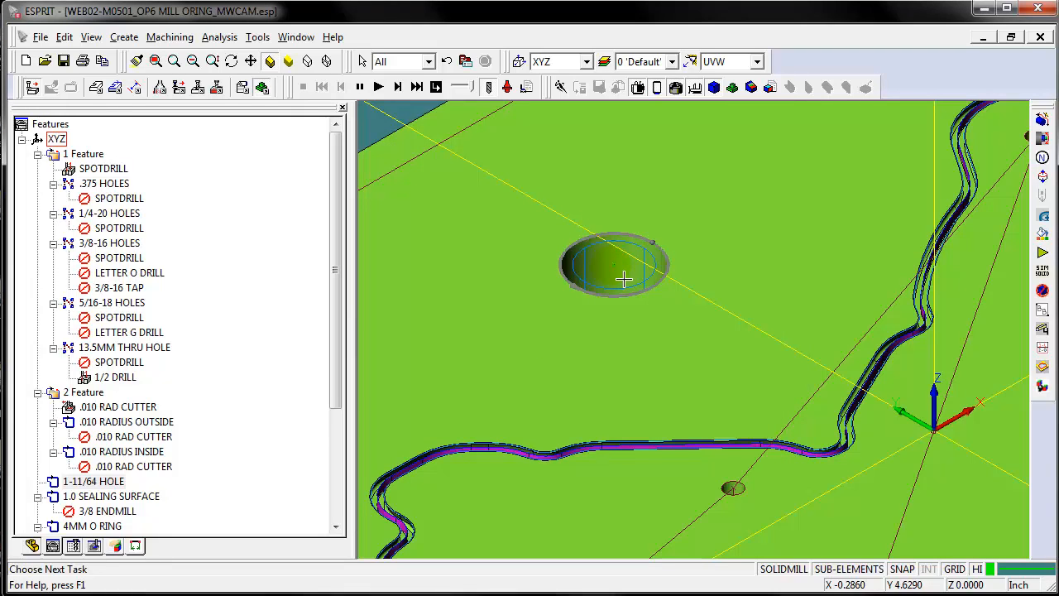
Create a SPIRAL SolidMill Spiraling operation on the 1-11/64 HOLE feature via Ctrl+Alt+S
key(ctrl+alt+s)
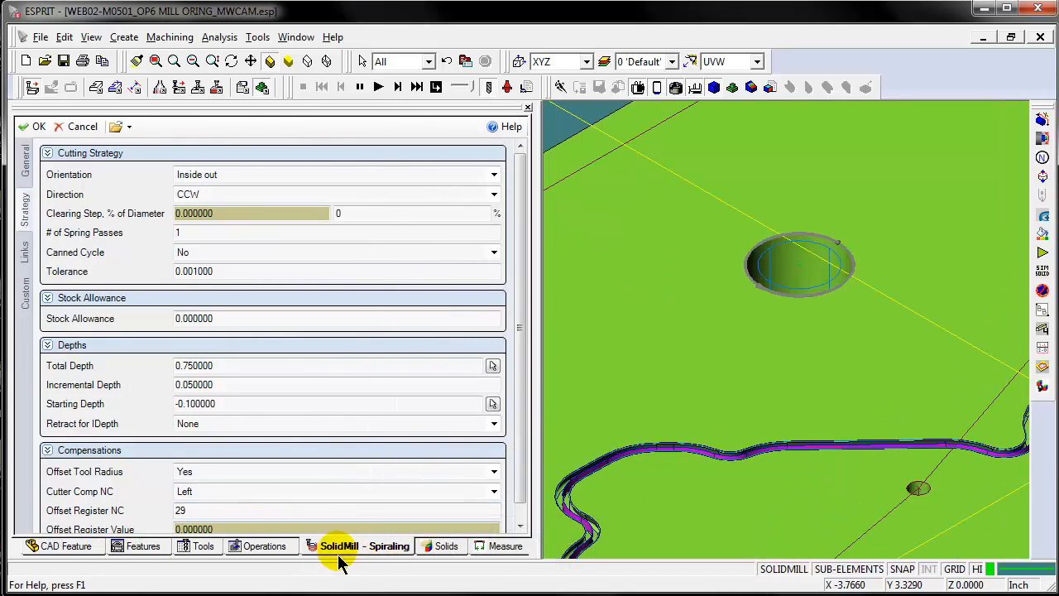
scroll(down, 3)
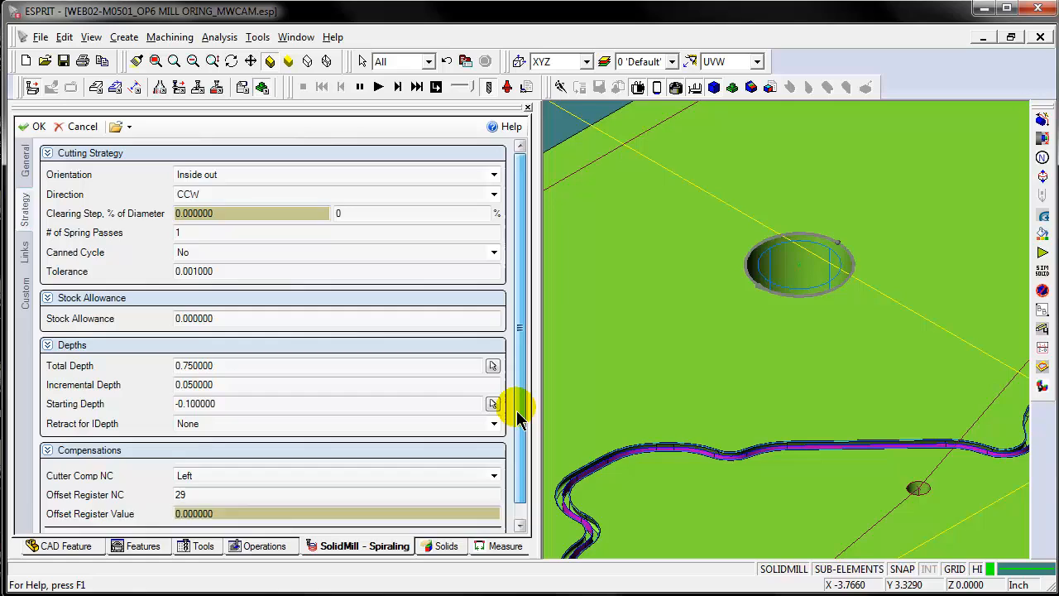
click(33, 125)
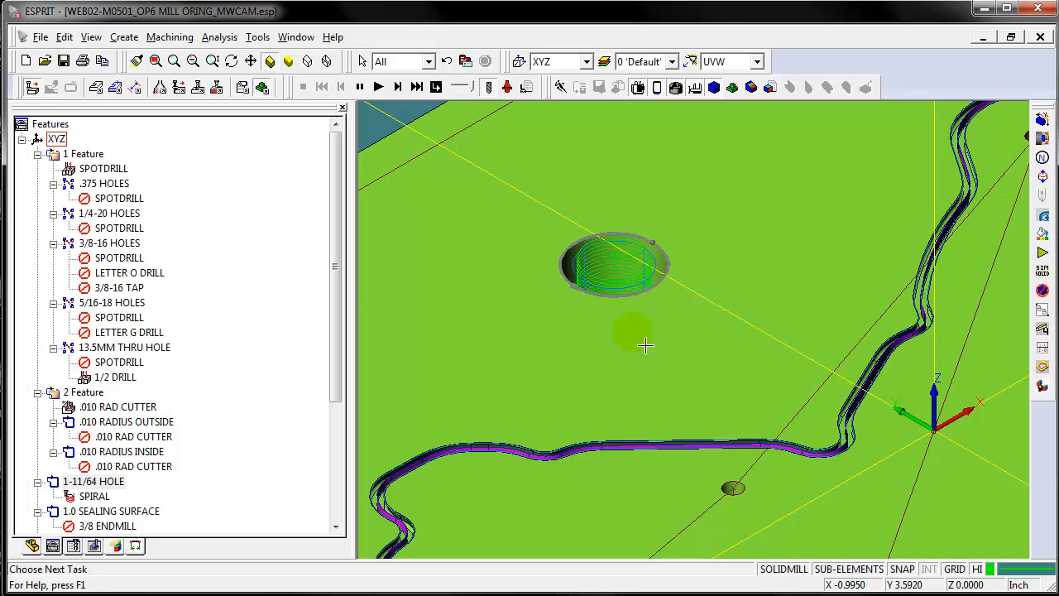
mouse_move(332, 37)
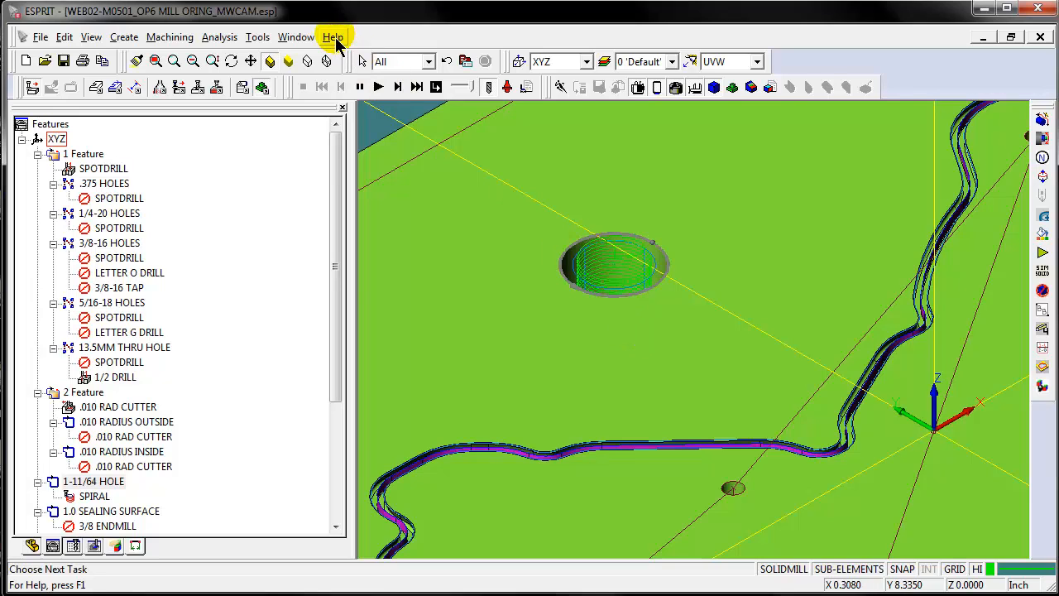
Launch ESPRIT Help from the Help menu
click(333, 37)
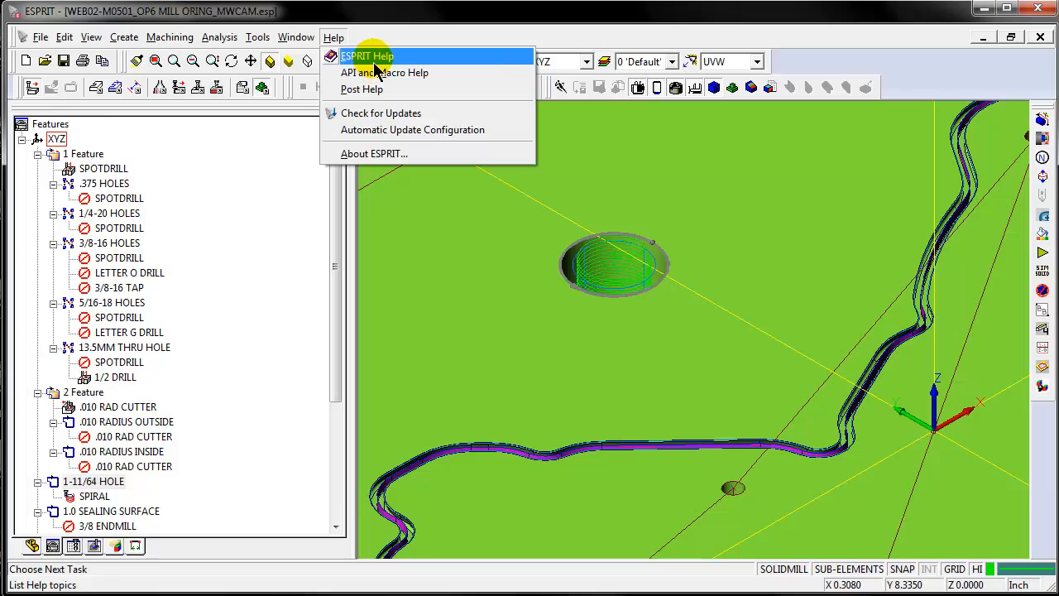
click(367, 55)
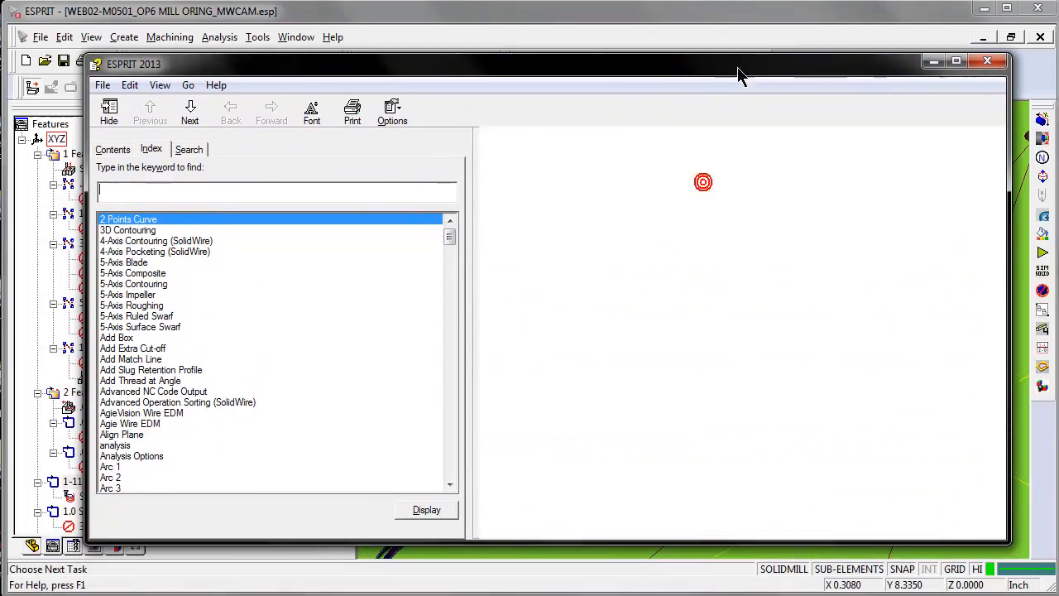
Search Help for 'shortcut' and display the ESPRIT Basics Keyboard Shortcuts table
click(188, 149)
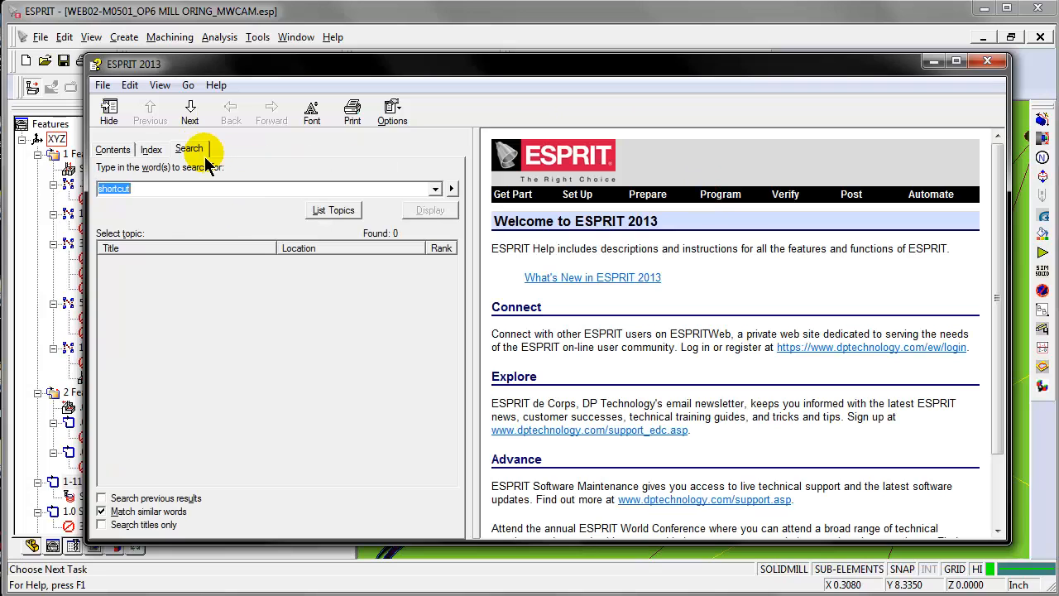
click(333, 210)
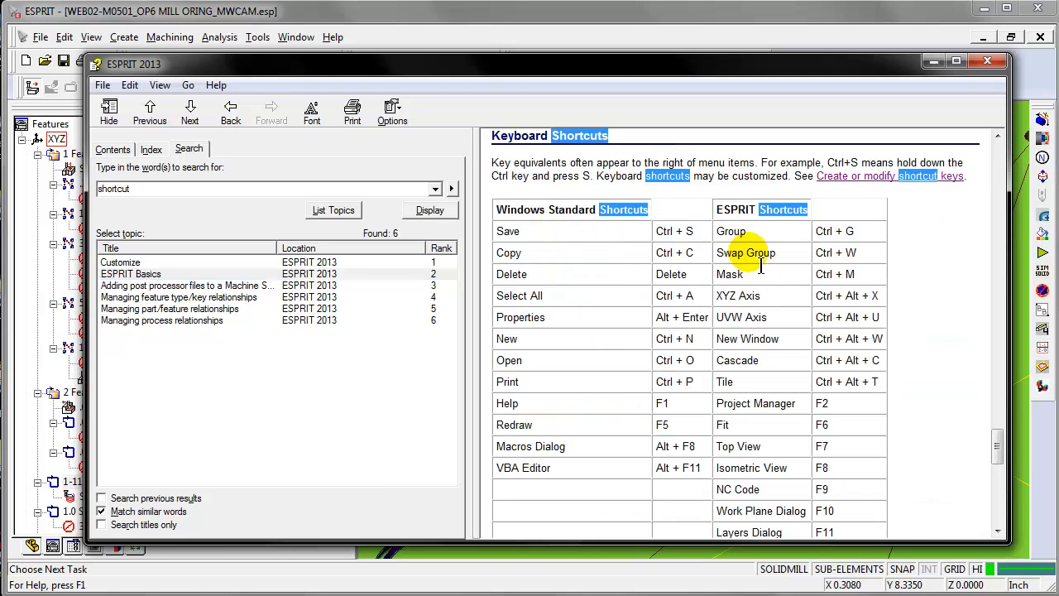
scroll(down, 3)
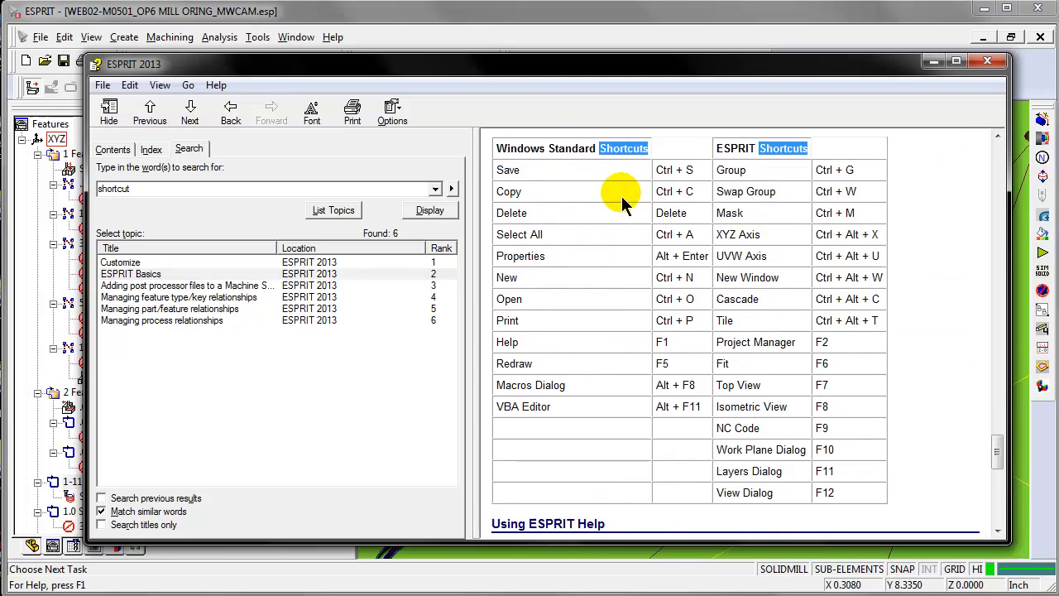
scroll(up, 3)
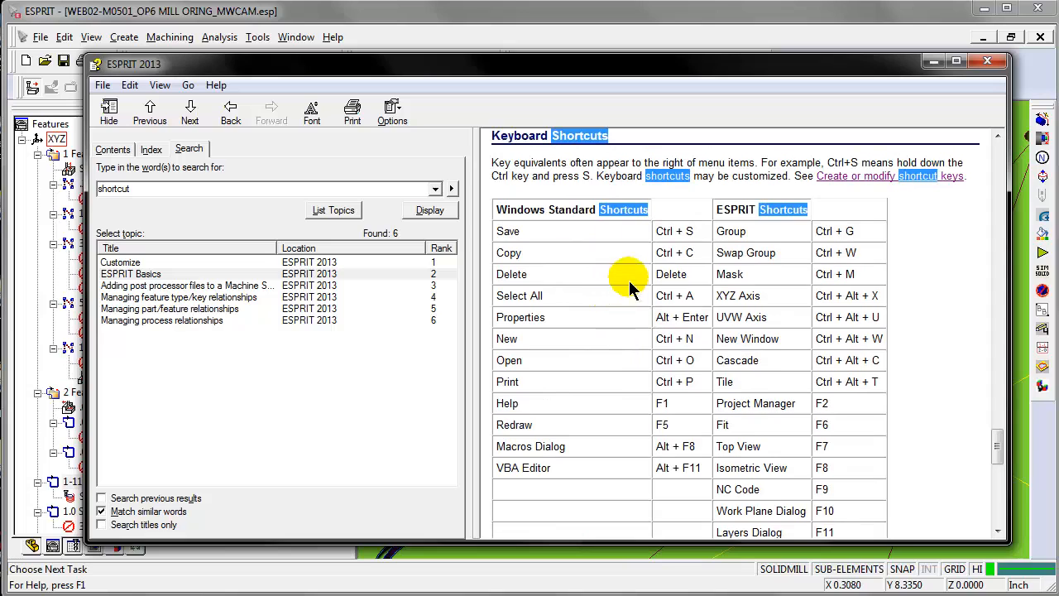